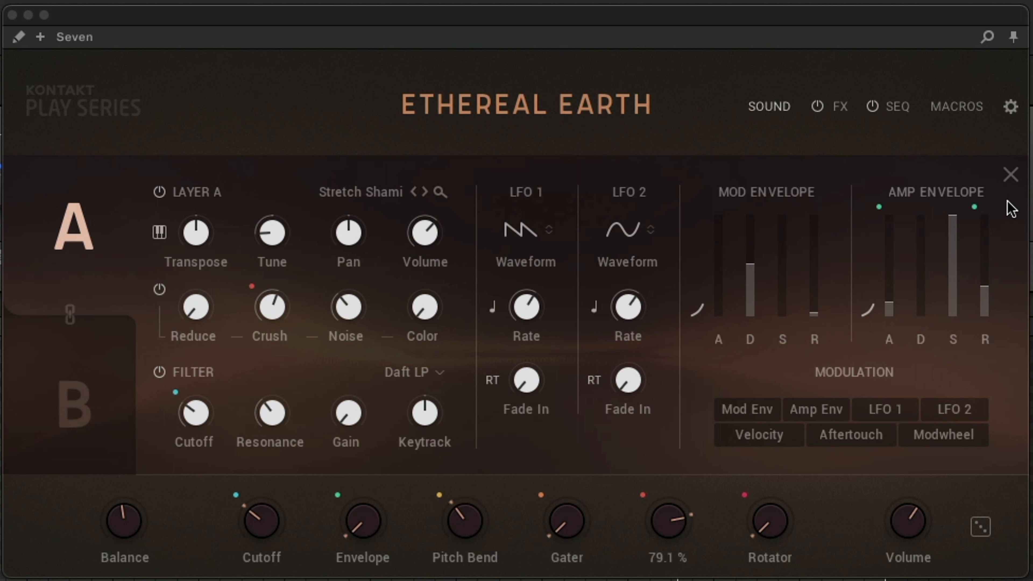
Set Lo-Fi to 79.1% and, after a dip to 15.3%, raise Rotator to 98.1%.
drag(668, 520, 667, 501)
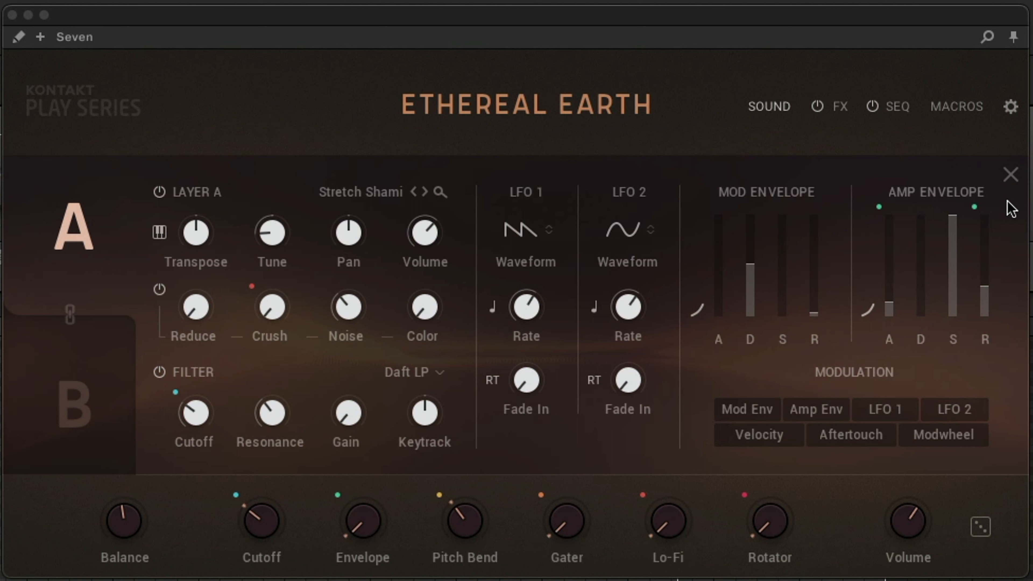
drag(768, 521, 769, 508)
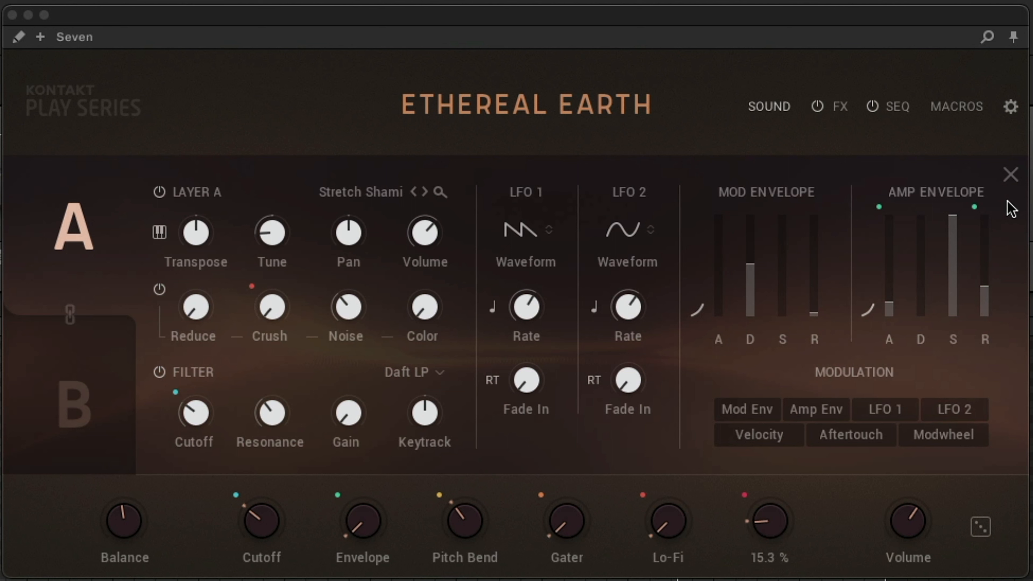
drag(768, 520, 769, 488)
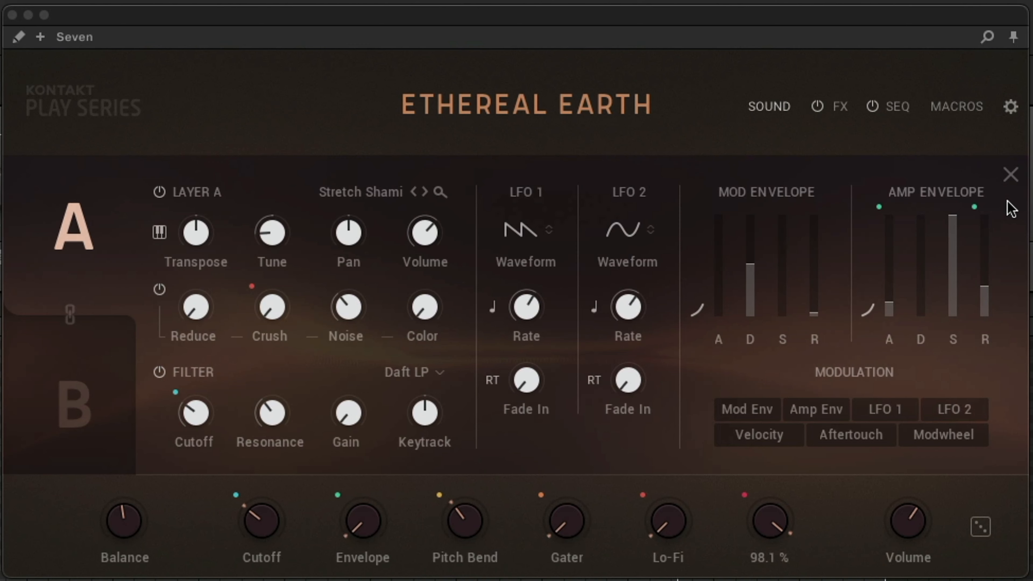